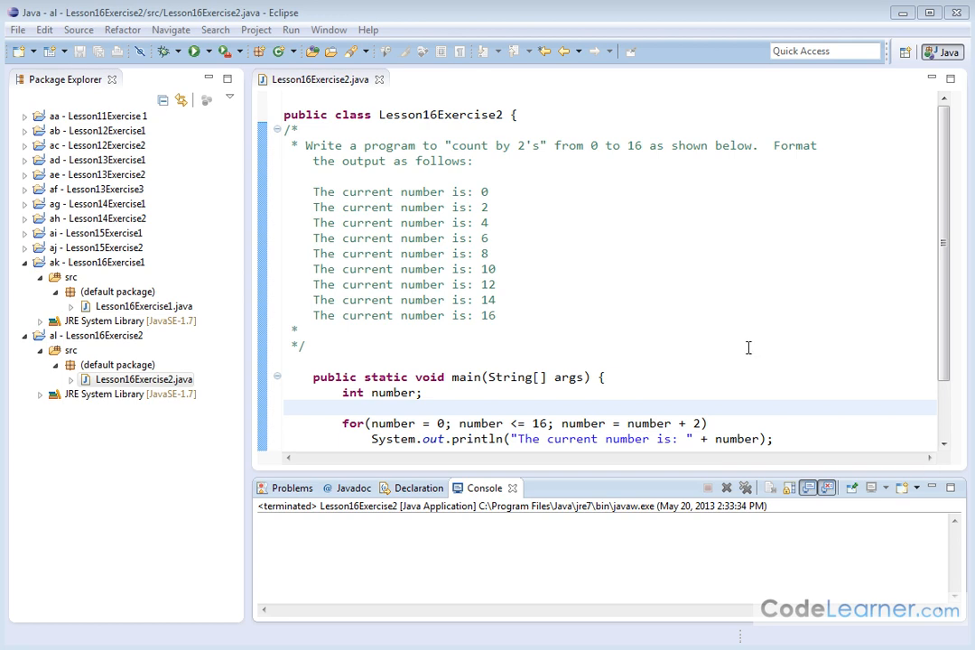
pyautogui.moveTo(422, 127)
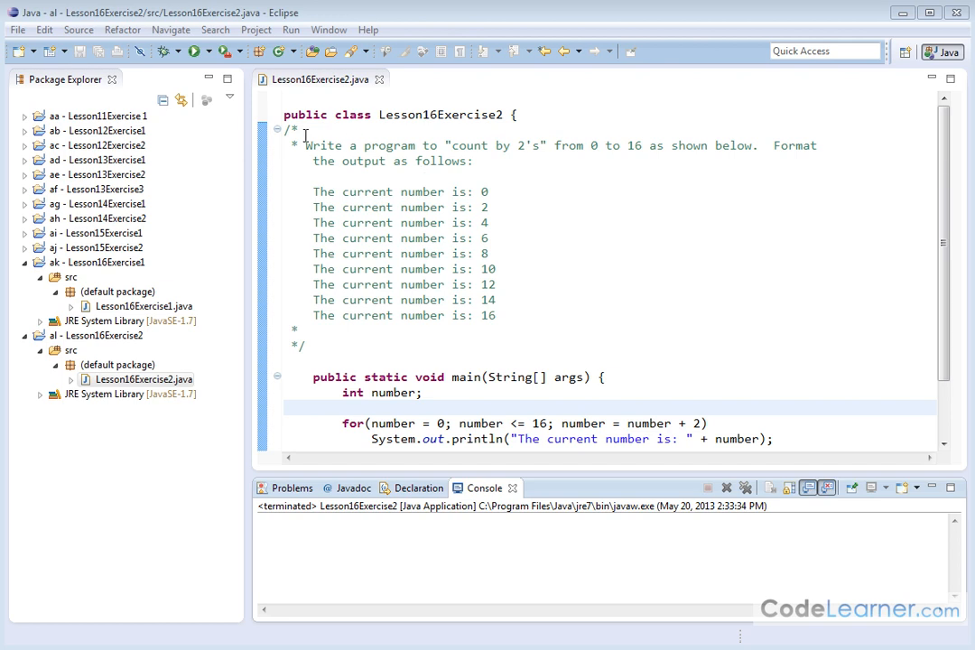
pyautogui.moveTo(594, 145)
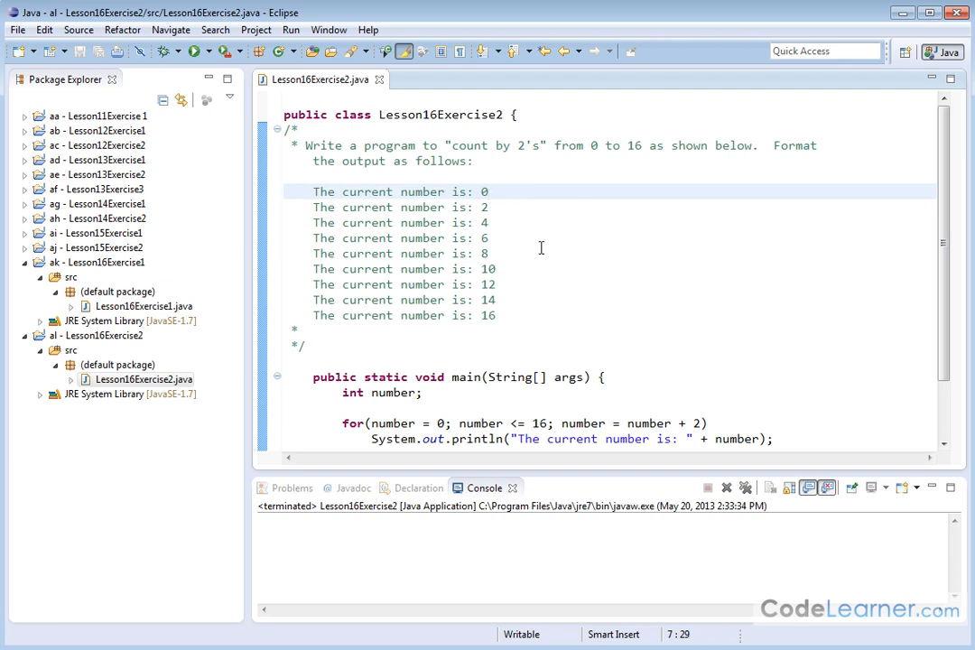
pyautogui.moveTo(450, 223)
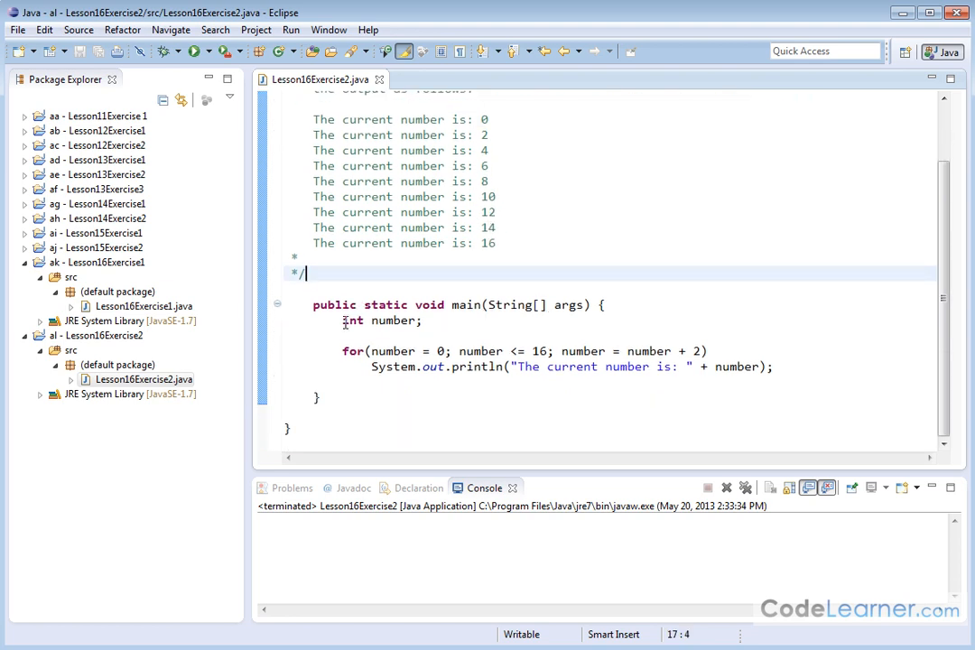
pyautogui.moveTo(402, 321)
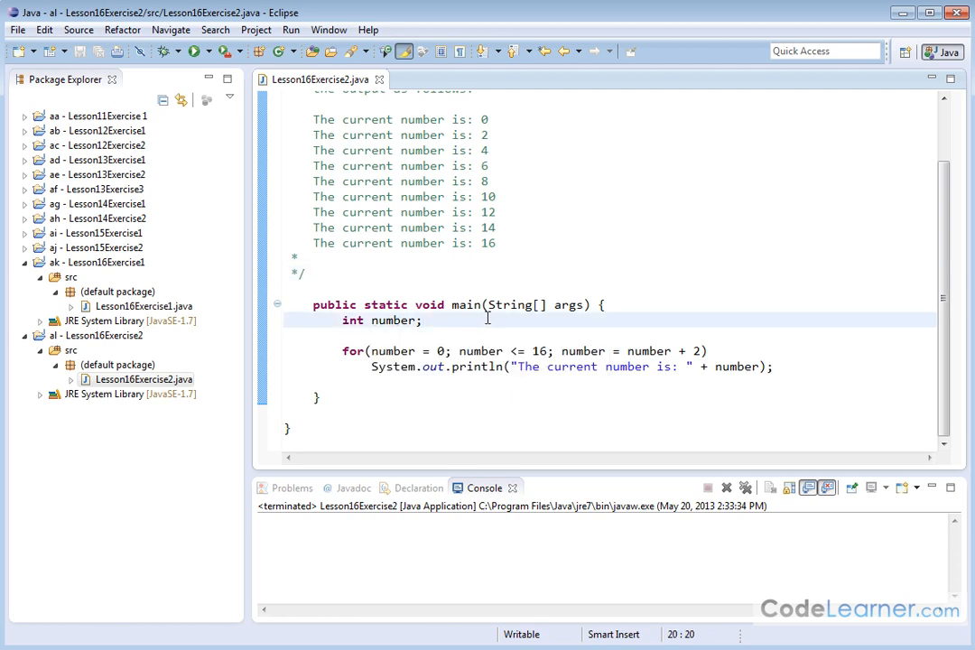
pyautogui.moveTo(360, 366)
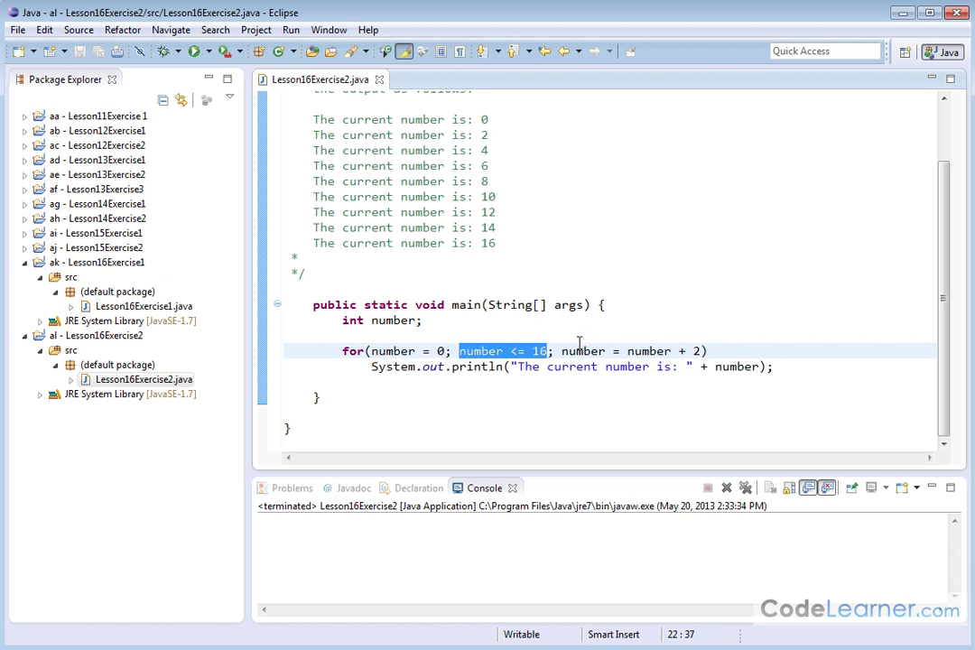
pyautogui.moveTo(604, 399)
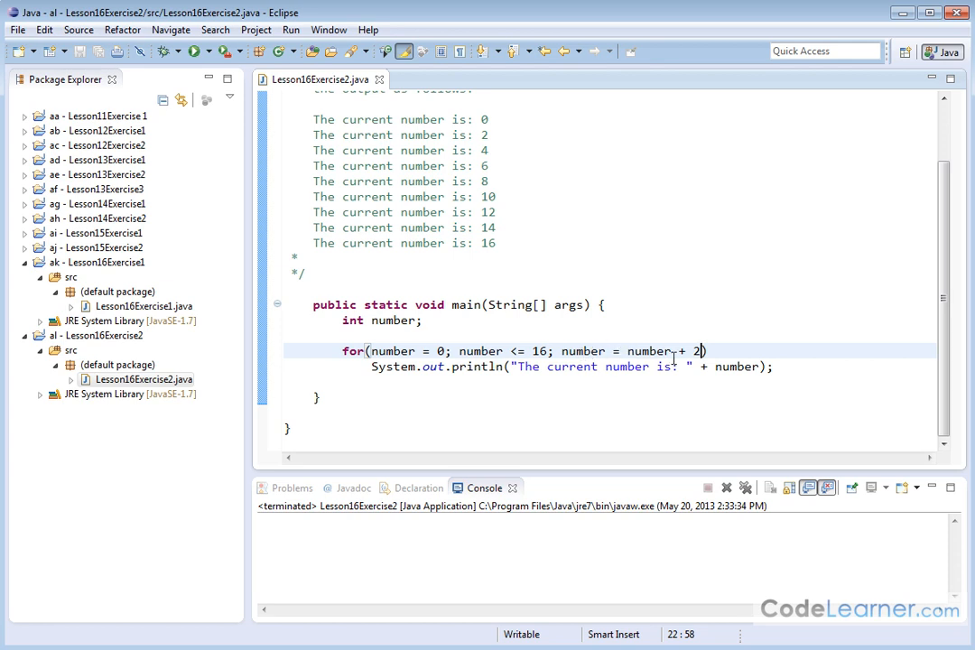
pyautogui.moveTo(705, 324)
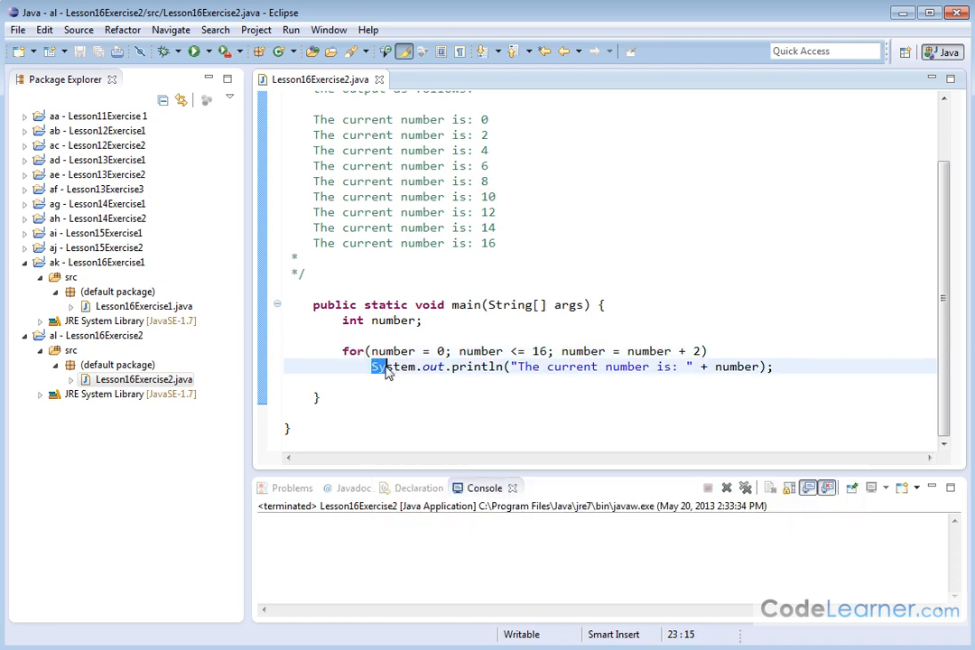
# - Run Lesson16Exercise2 so the console prints 'The current number is:' lines 0 to 16
pyautogui.moveTo(374, 367); pyautogui.dragTo(475, 367)
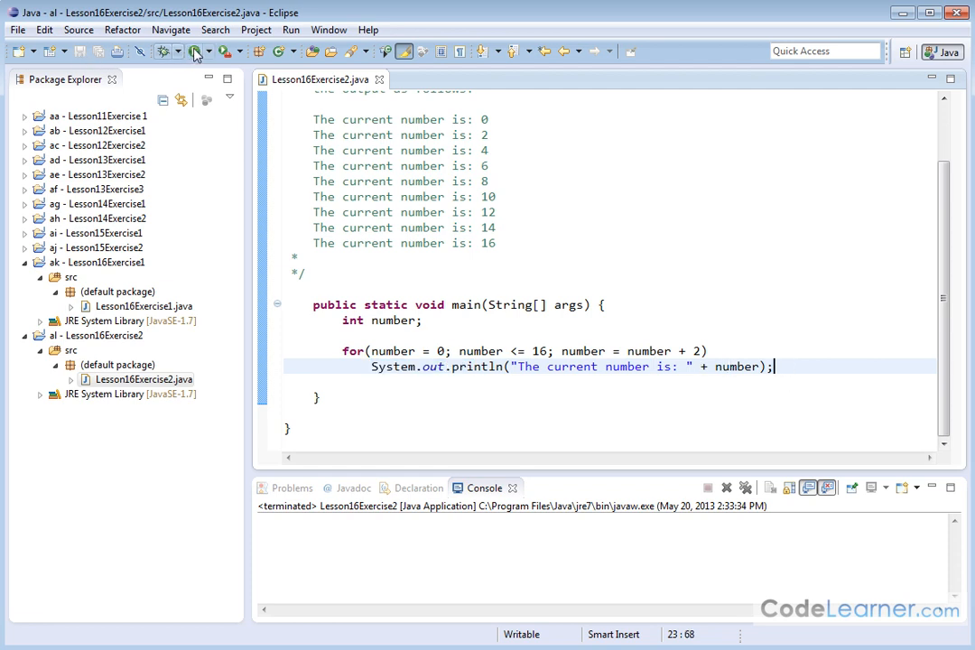
pyautogui.click(194, 50)
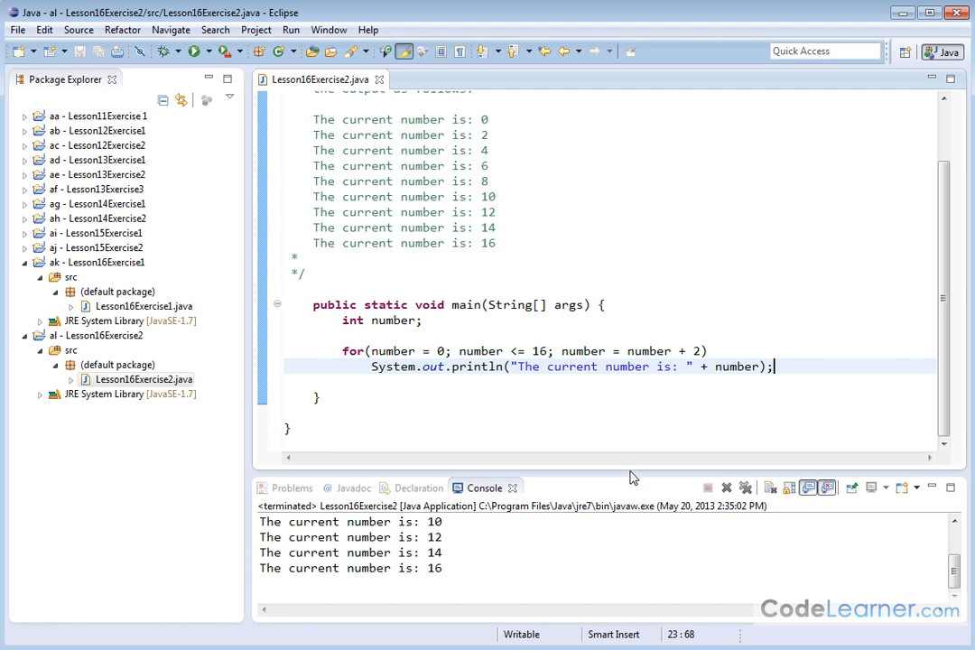
pyautogui.moveTo(633, 473)
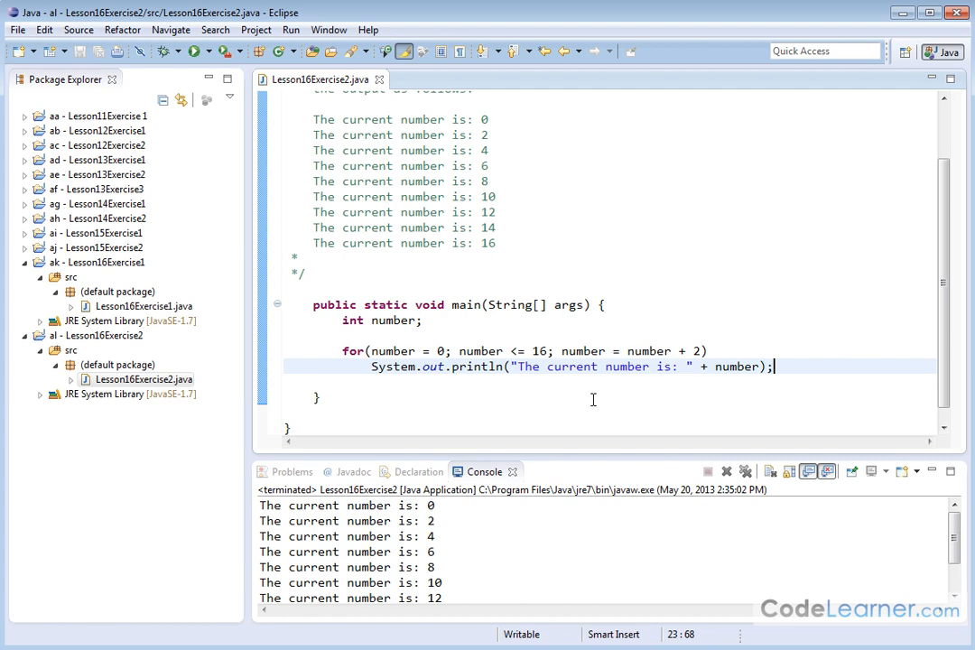
pyautogui.moveTo(619, 393)
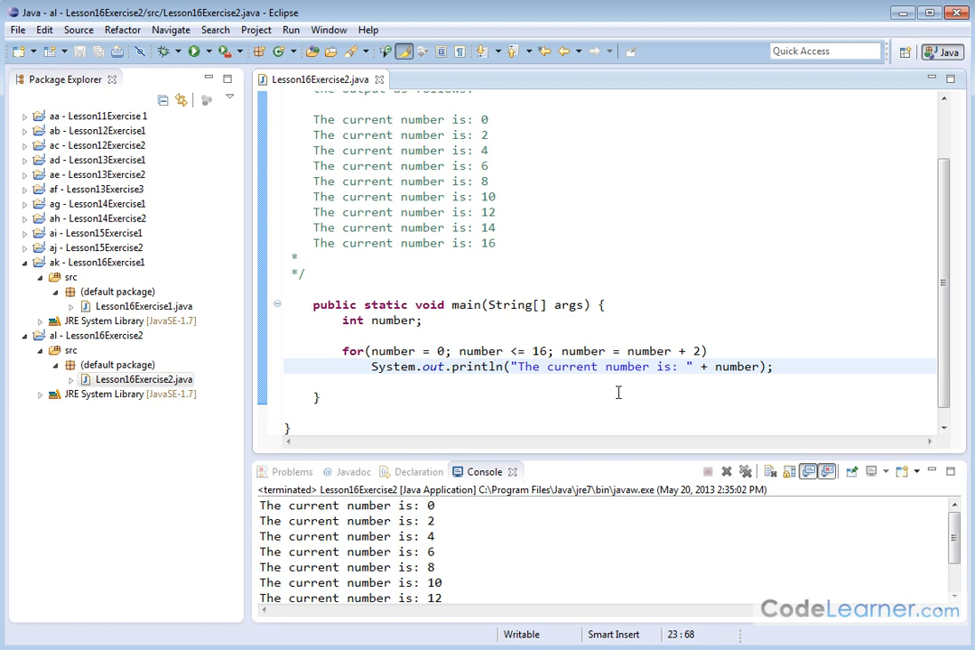
pyautogui.moveTo(639, 244)
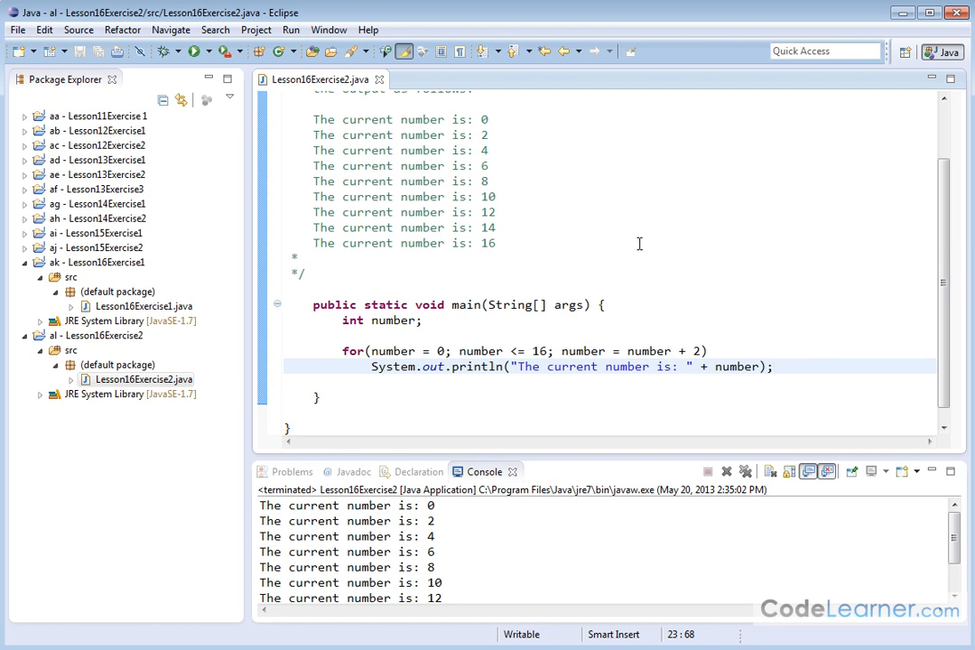